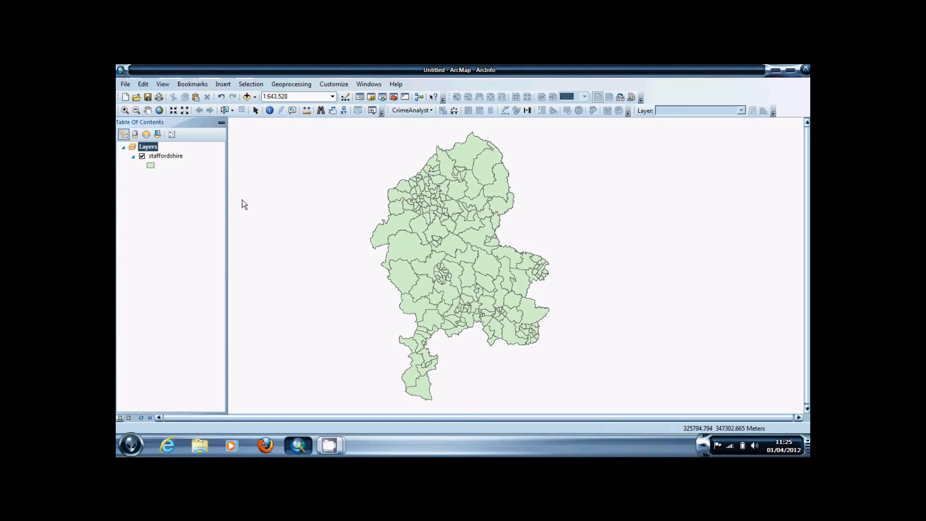
mouse_move(349, 190)
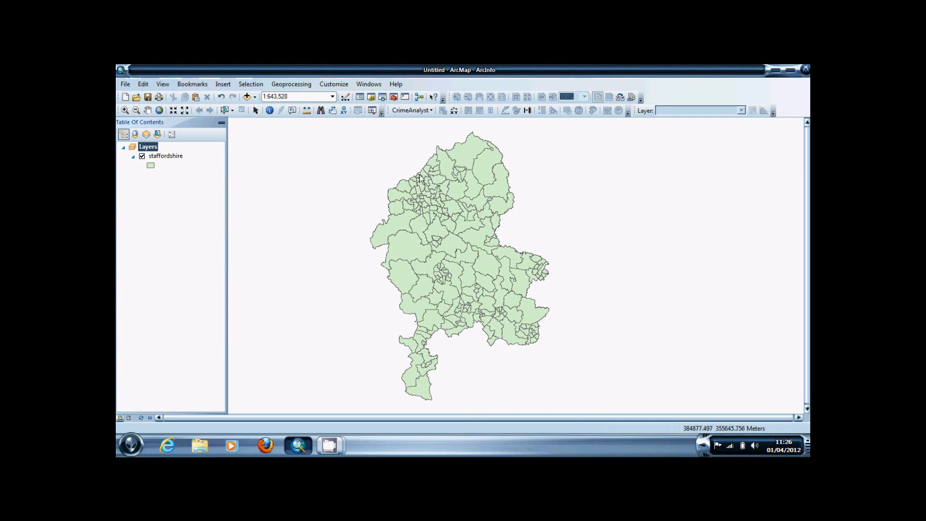
mouse_move(501, 303)
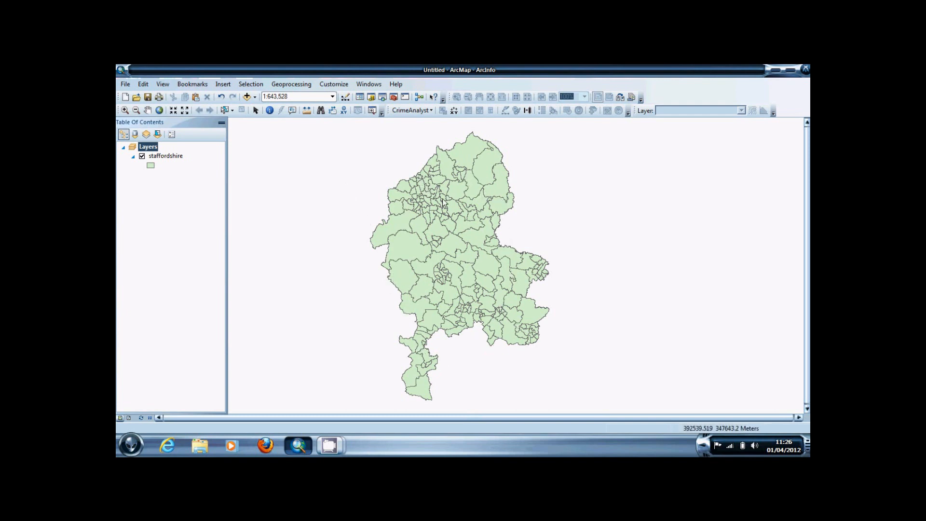
Step: Bring up the Geoprocessing menu over the Staffordshire ward map
click(292, 84)
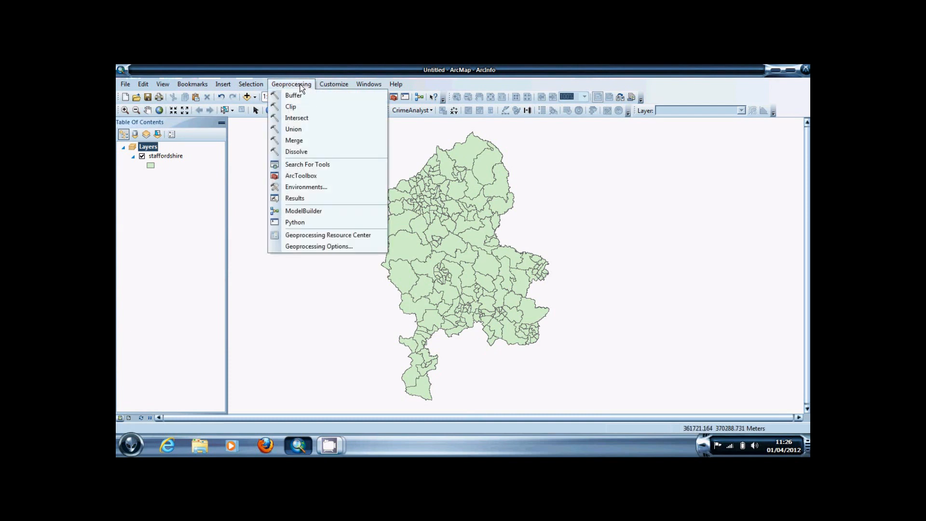
Step: Dissolve the staffordshire wards with no dissolve fields into a single county polygon, staffordshire_Dissolve11
click(296, 151)
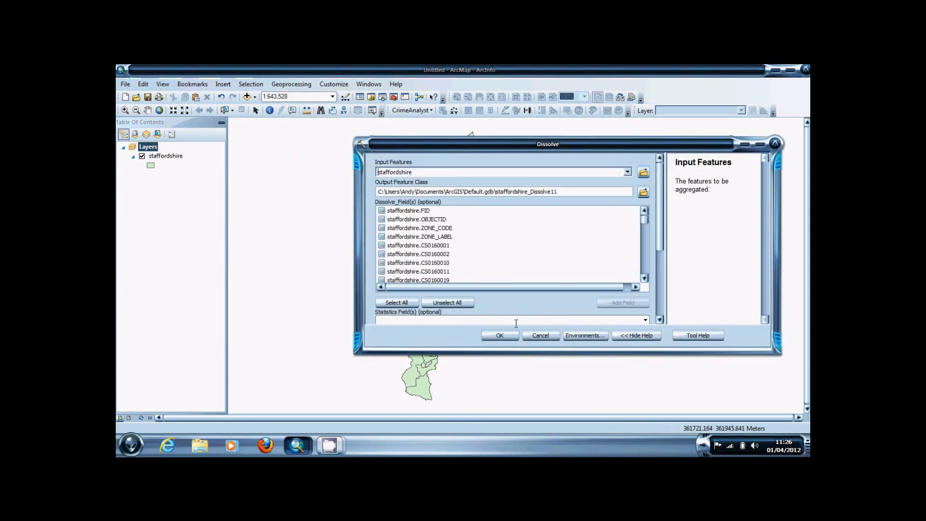
click(499, 335)
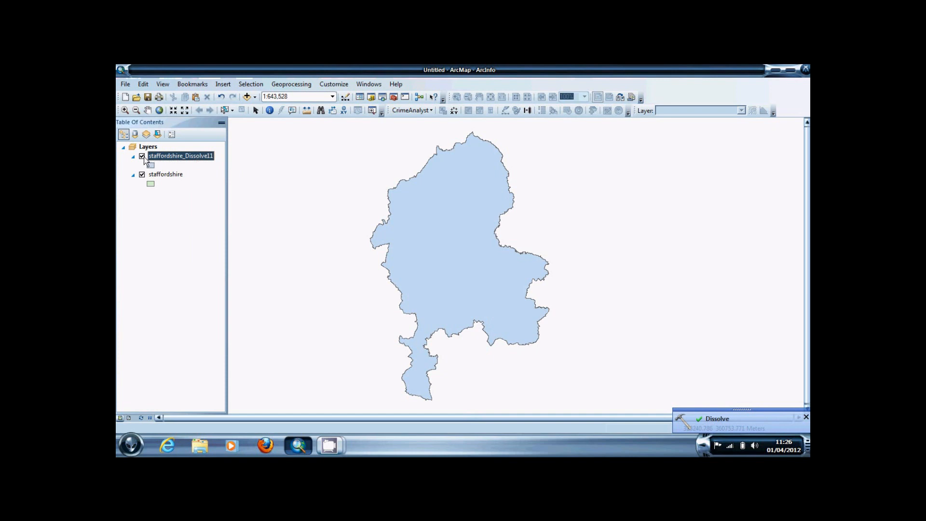
Step: Give staffordshire_Dissolve11 a hollow fill so it shows as a county outline over the wards, then hide it
click(142, 155)
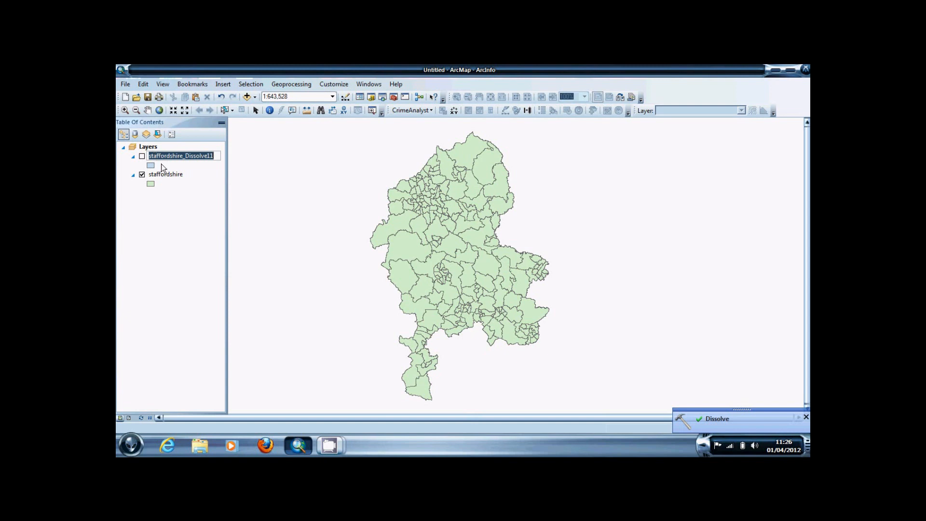
click(151, 165)
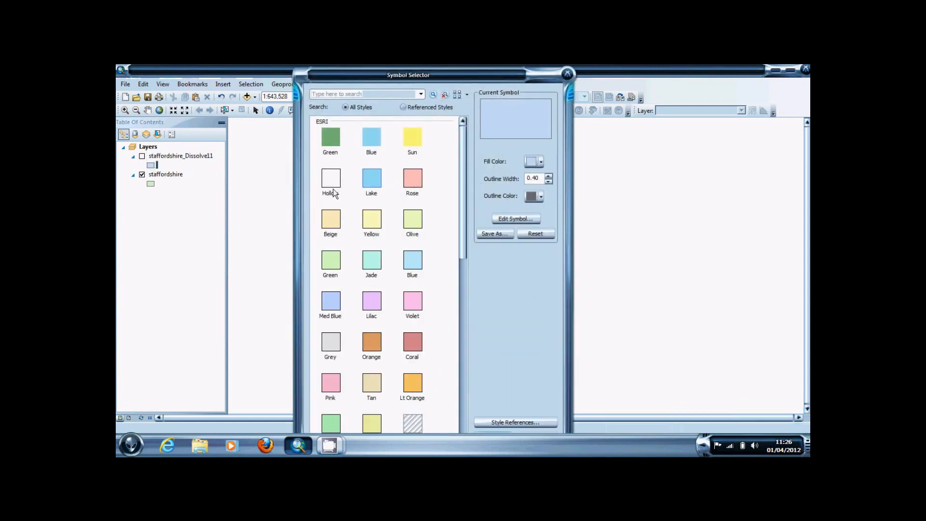
click(330, 178)
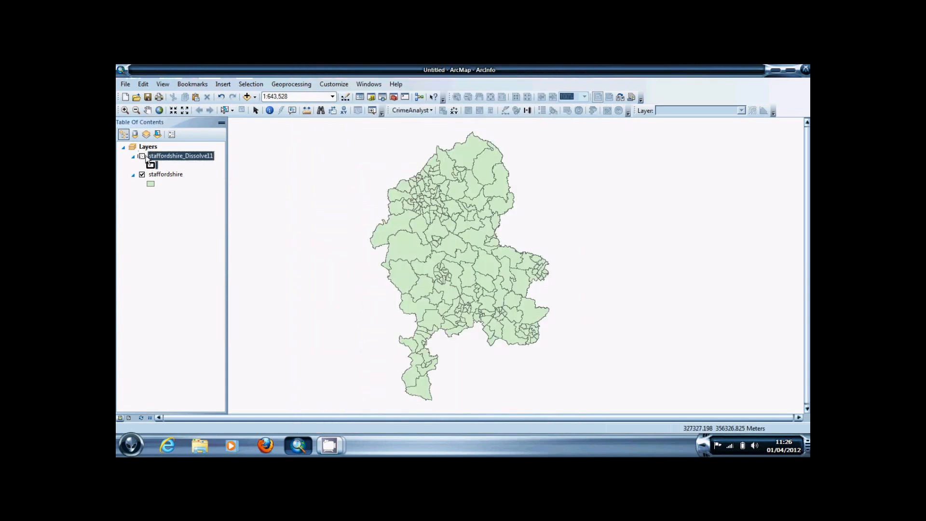
click(142, 155)
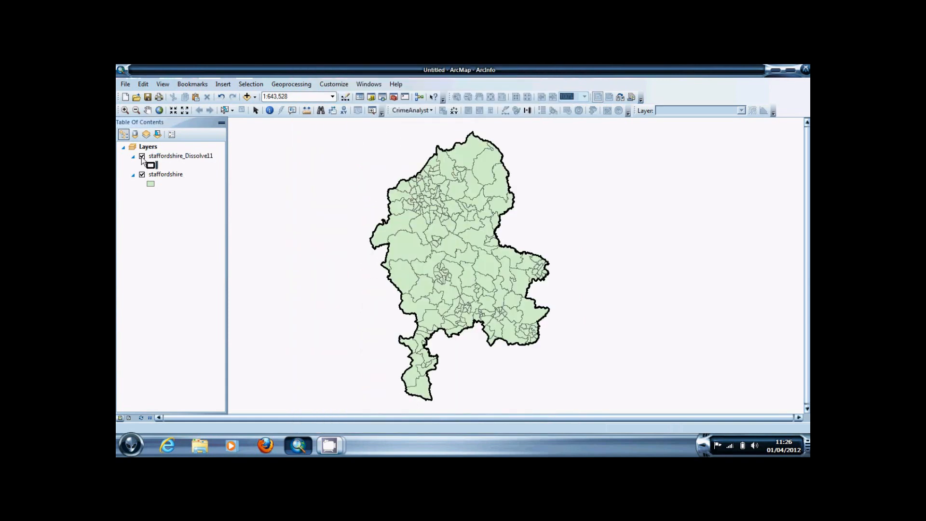
click(291, 84)
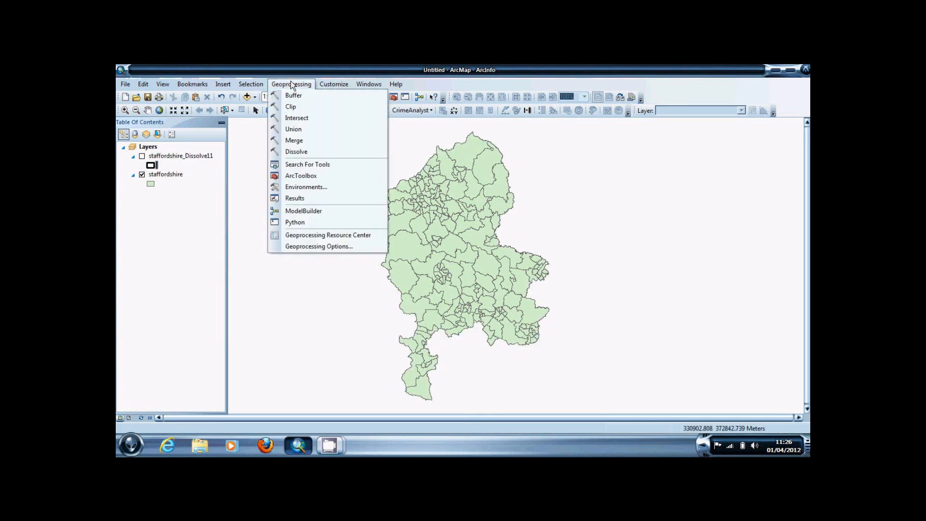
Step: Dissolve staffordshire grouped by the Sheet1$.class field into staffordshire_Dissolve12
click(296, 151)
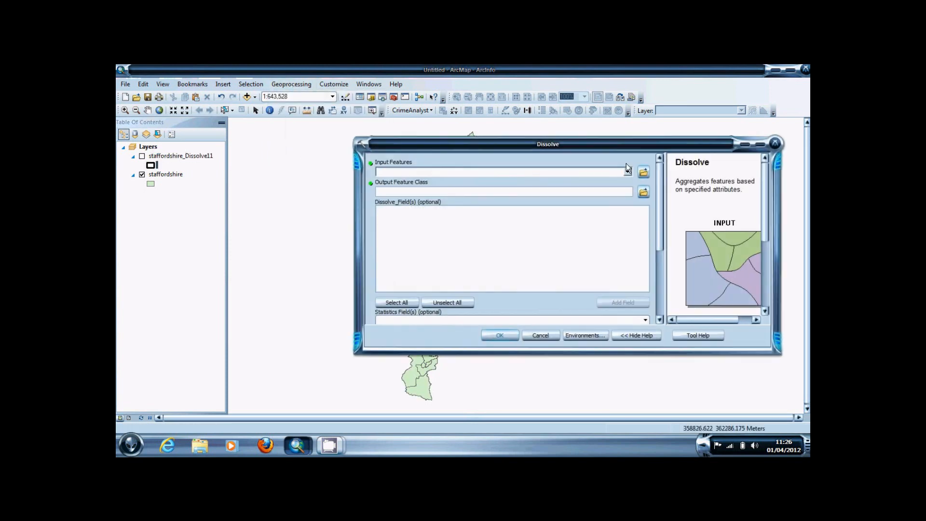
click(627, 172)
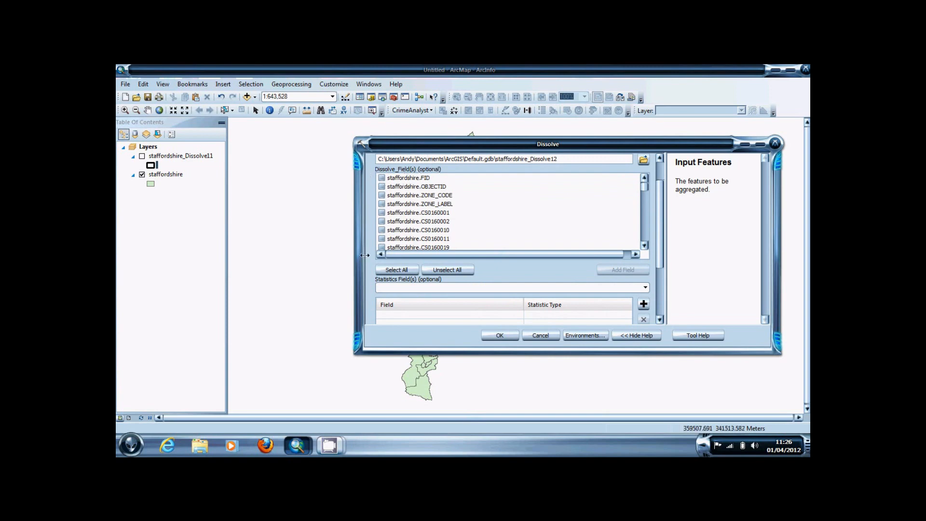
mouse_move(671, 200)
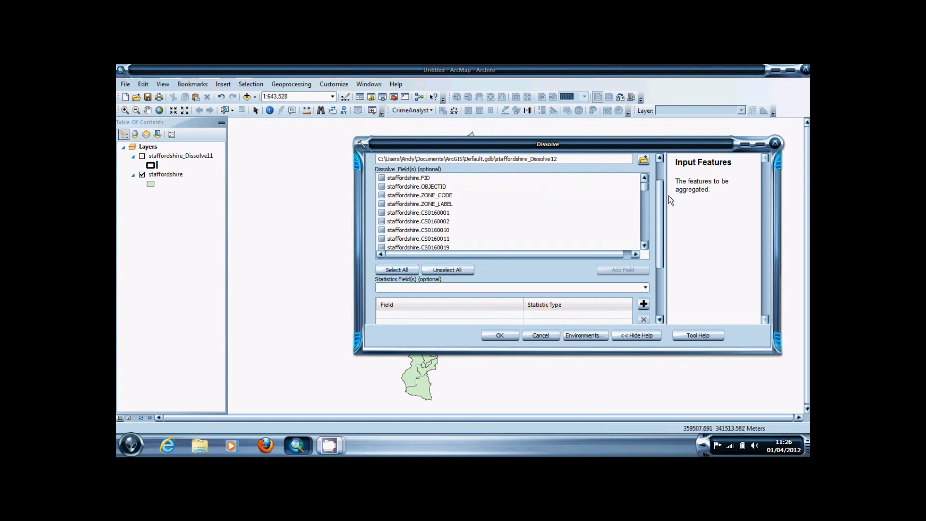
mouse_move(606, 174)
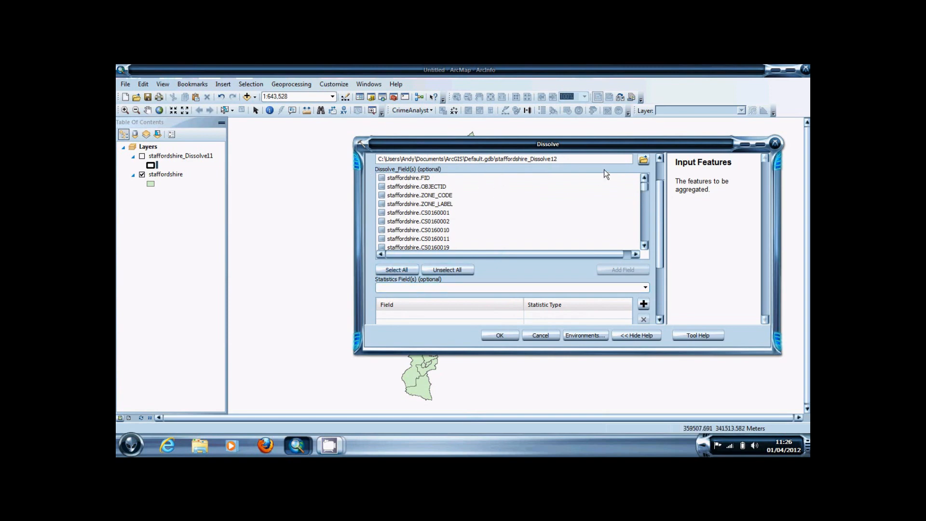
click(644, 246)
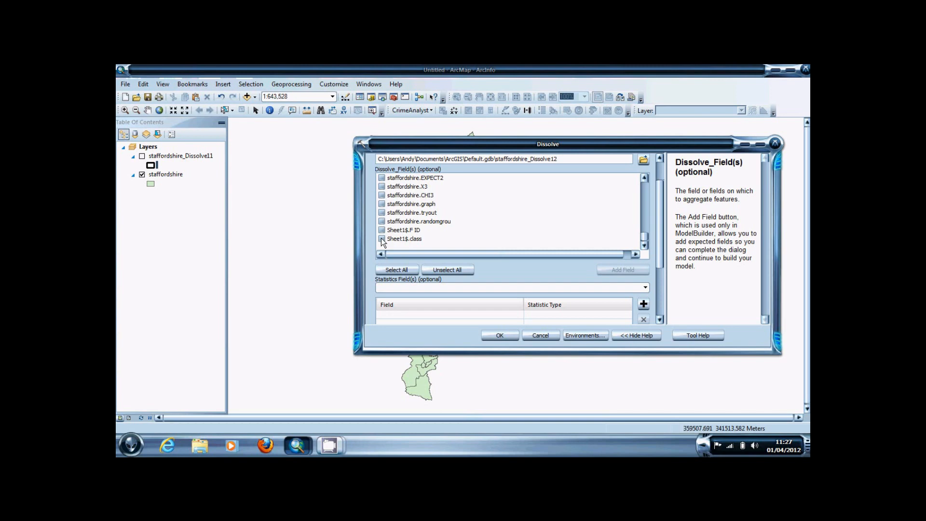
click(382, 238)
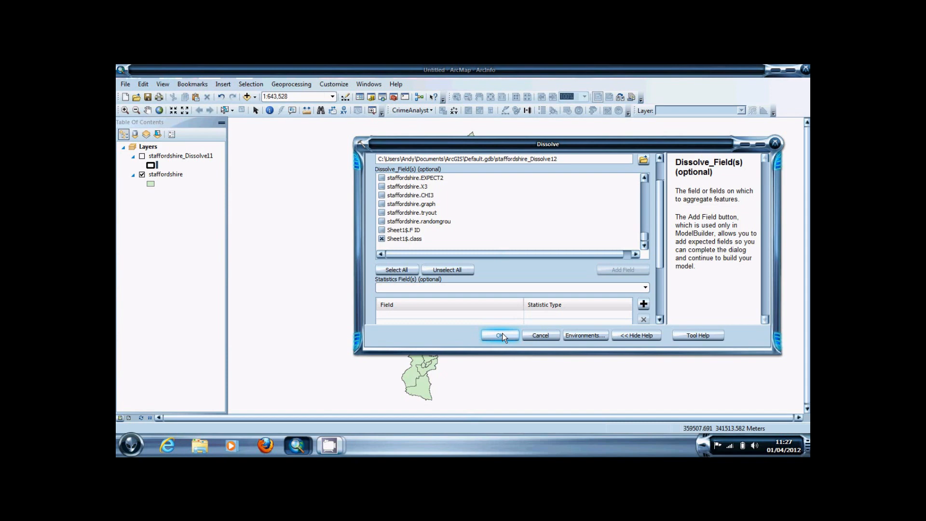
click(499, 336)
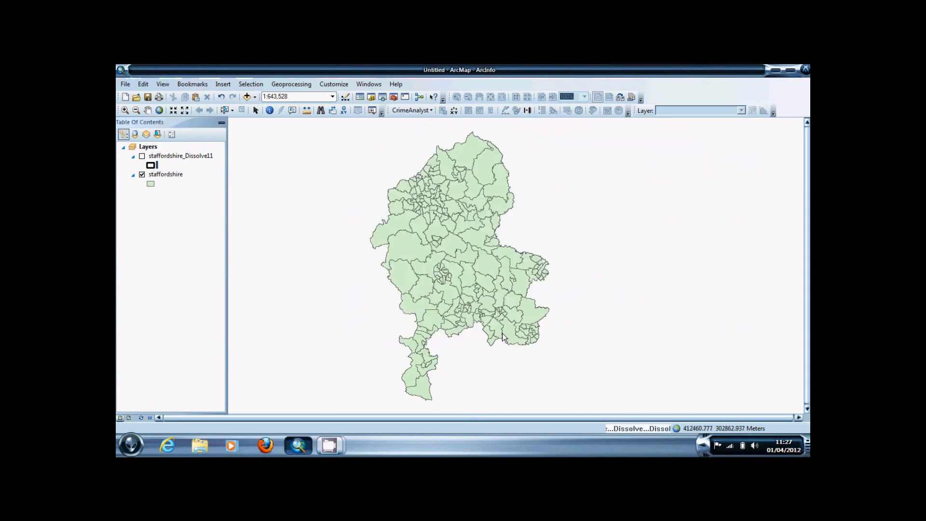
mouse_move(562, 380)
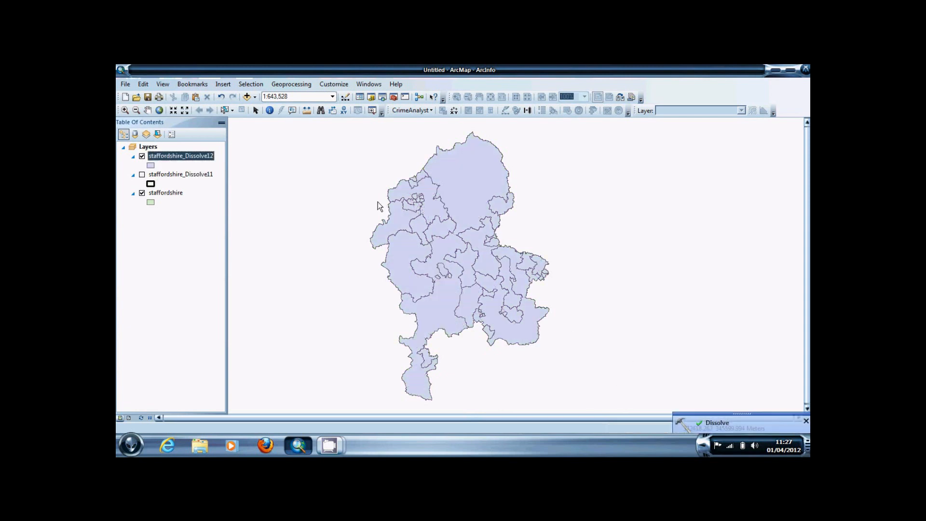
mouse_move(462, 200)
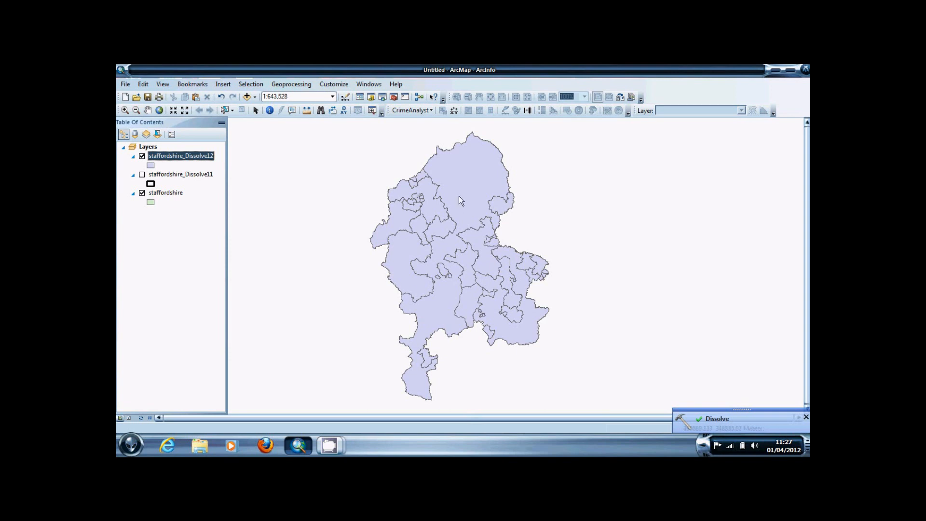
mouse_move(483, 272)
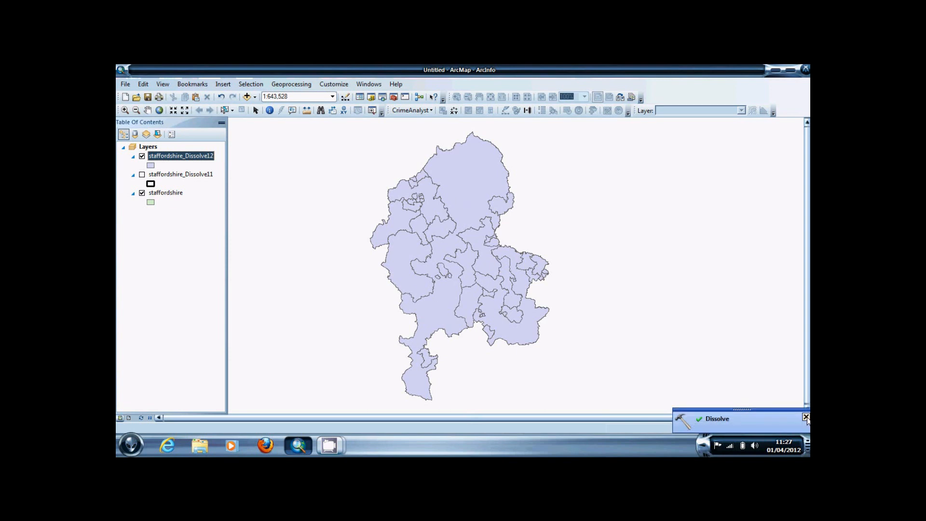
Step: Dismiss the Dissolve completion notice, leaving staffordshire_Dissolve12 on the map
click(805, 418)
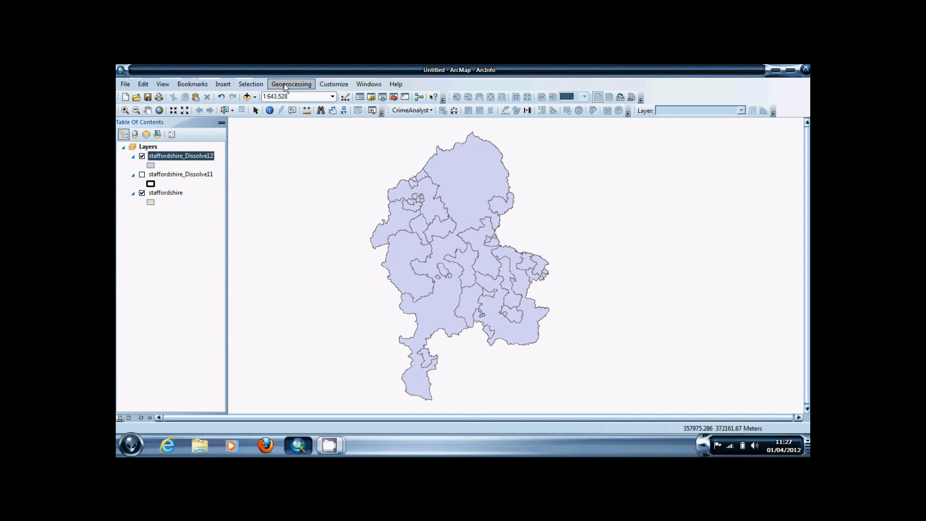
Step: Dissolve staffordshire with TOT_PENS summed as a SUM statistic into staffordshire_Dissolve13
click(292, 84)
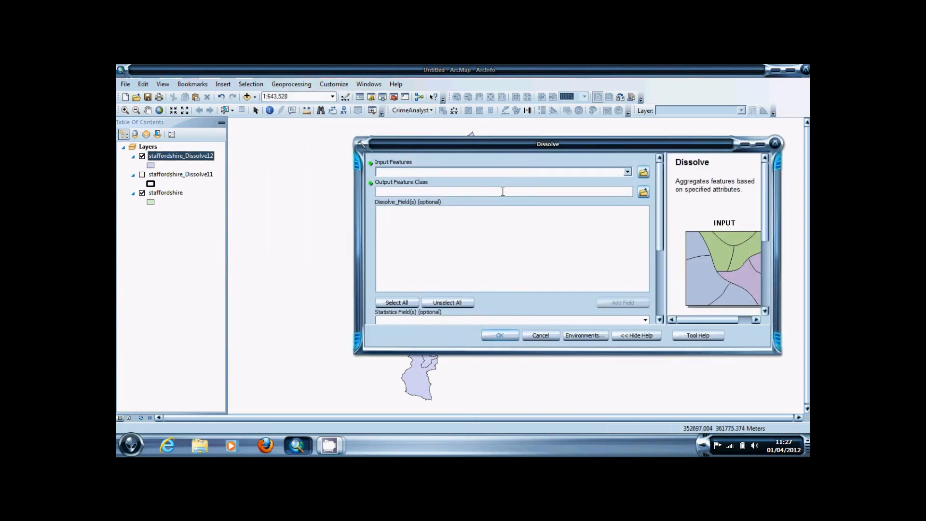
click(627, 172)
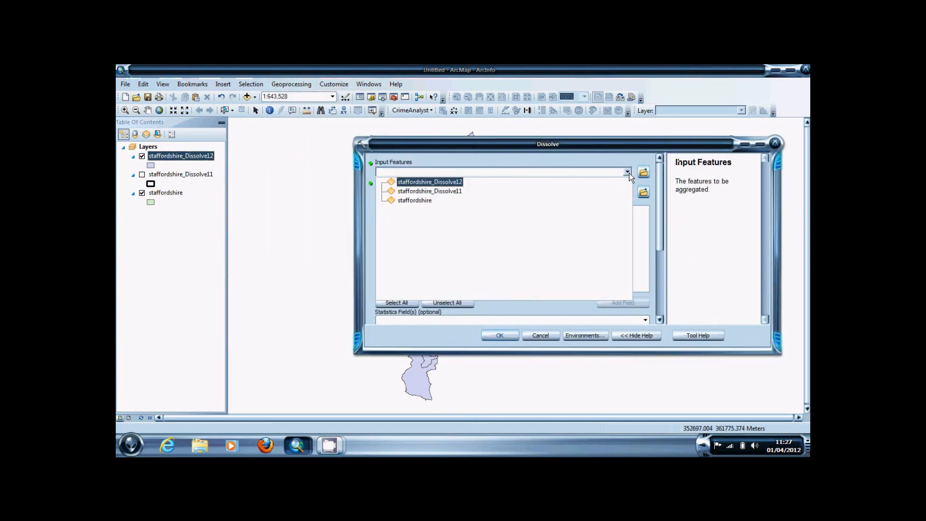
click(415, 200)
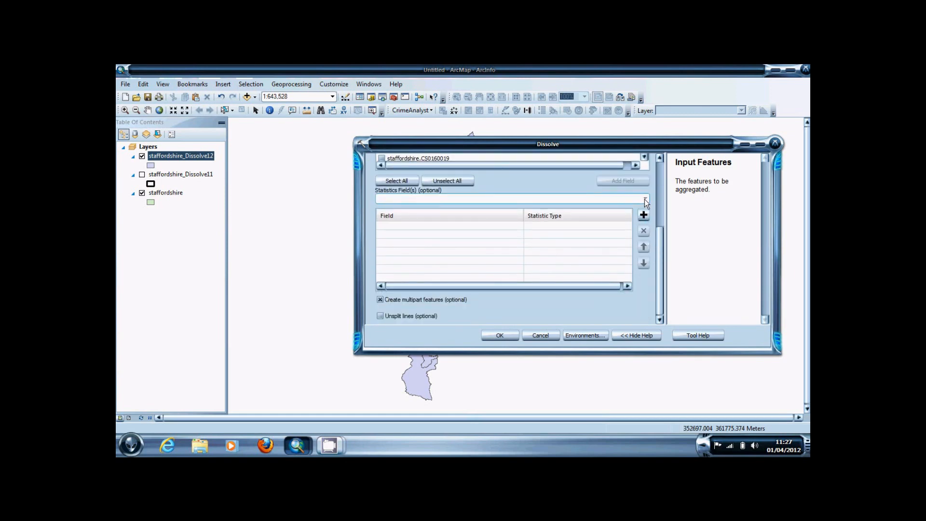
click(646, 199)
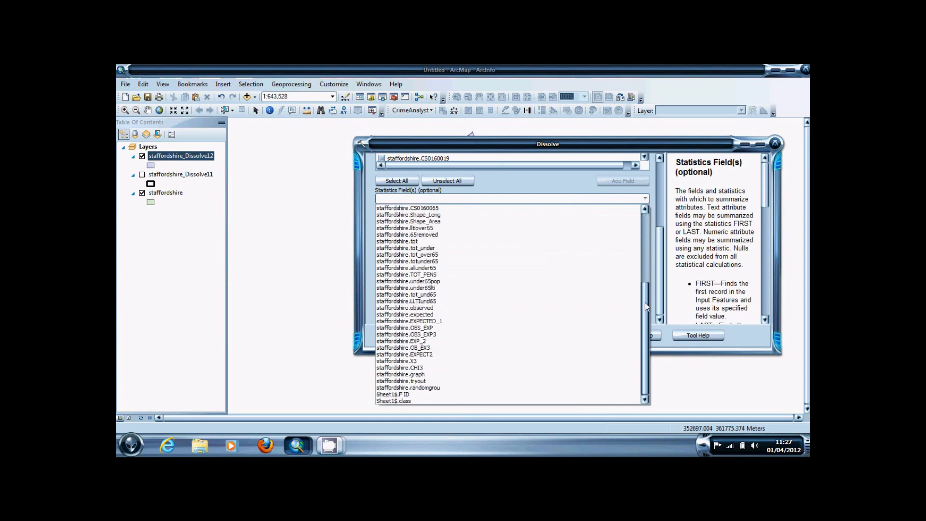
click(406, 315)
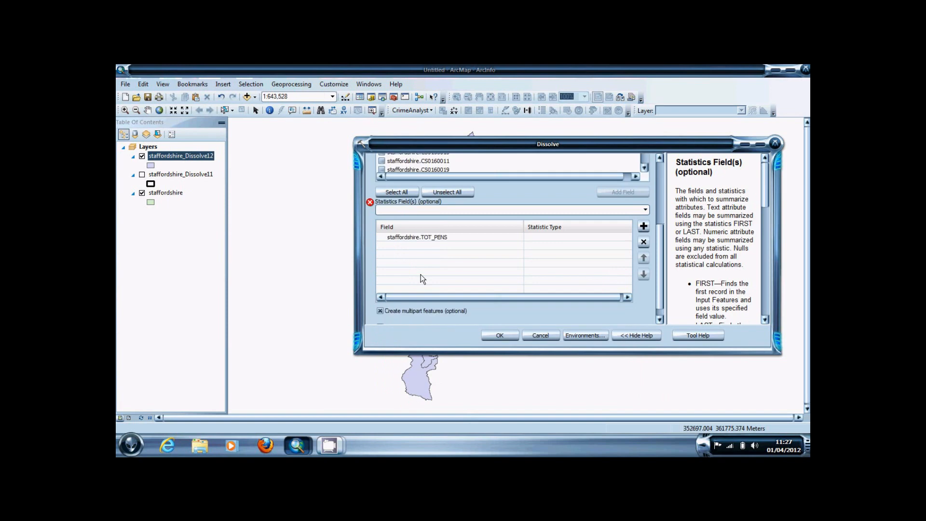
click(573, 238)
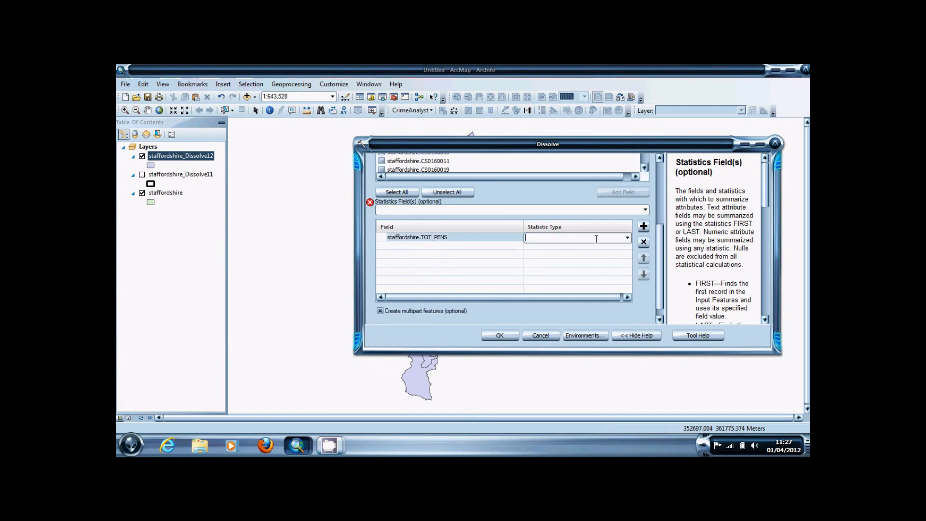
click(625, 238)
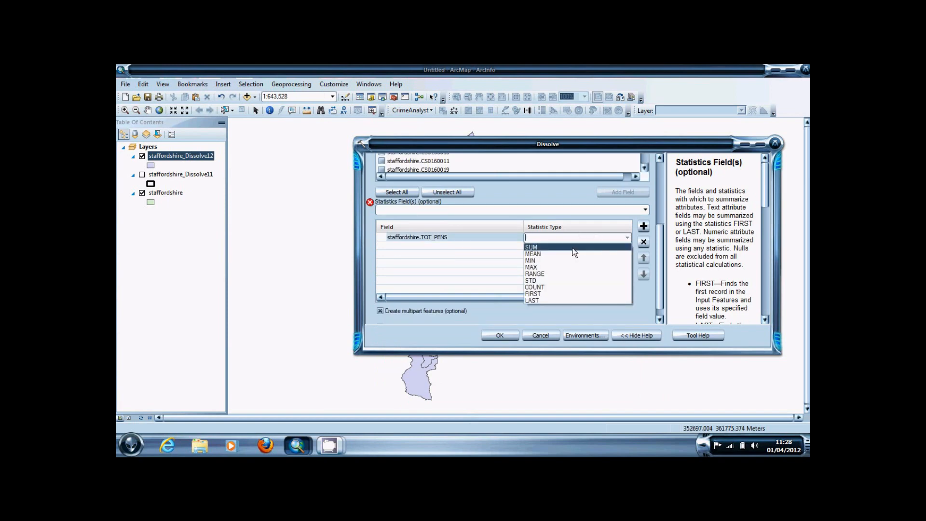
click(530, 247)
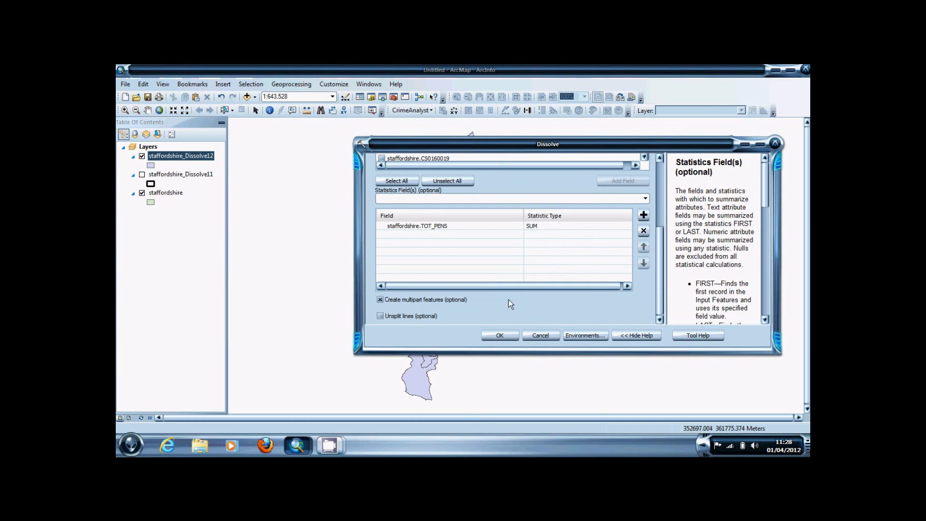
click(499, 335)
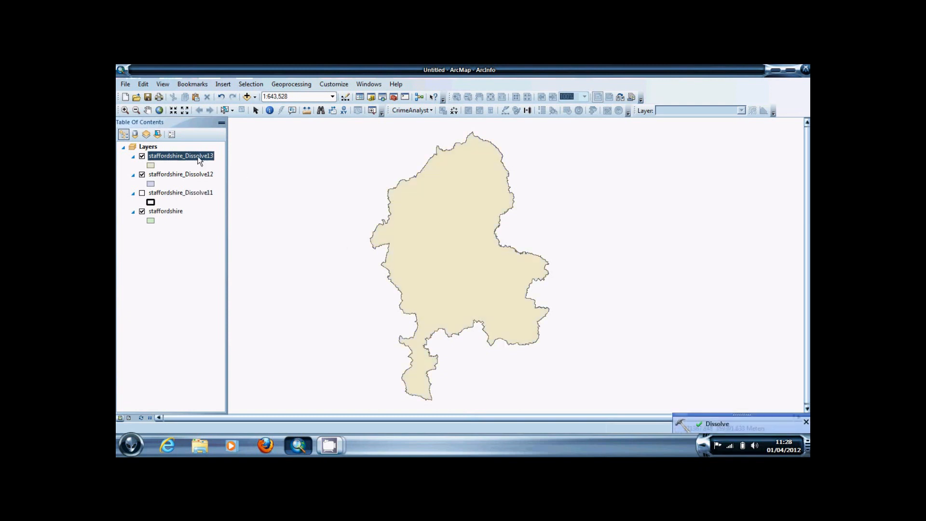
Step: View the attribute table of staffordshire_Dissolve13 with its summed pensioner total
right_click(180, 155)
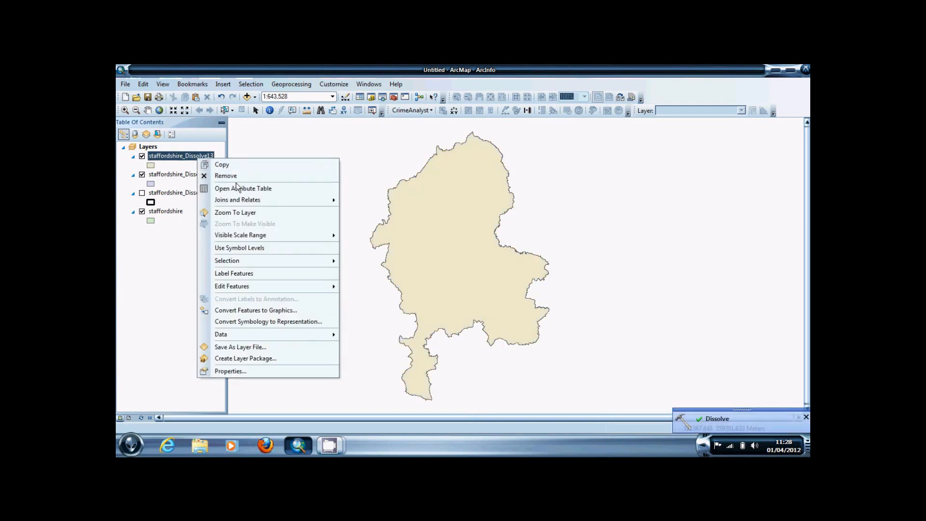
click(243, 188)
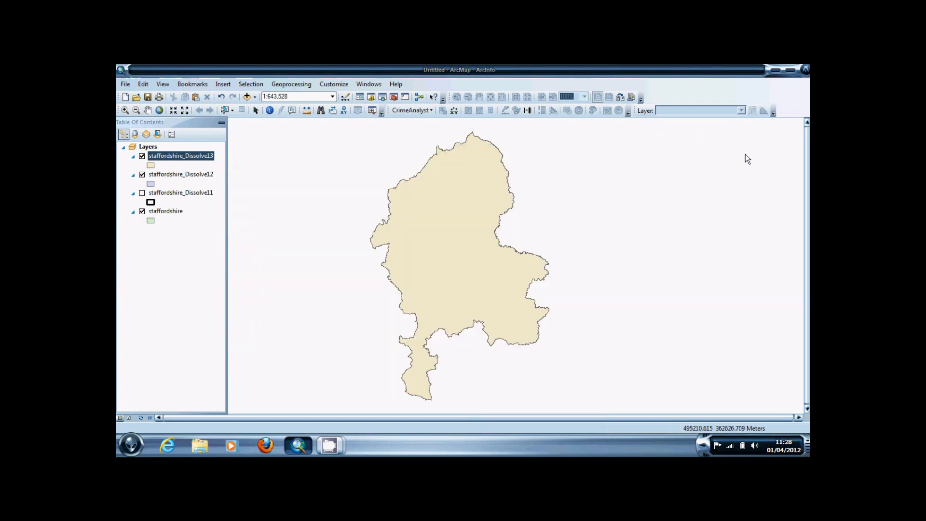
mouse_move(432, 345)
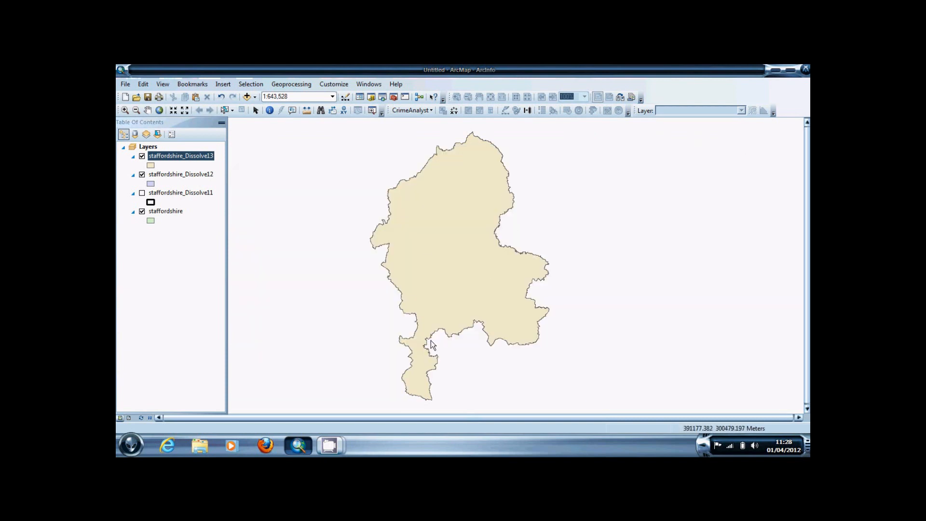
mouse_move(378, 217)
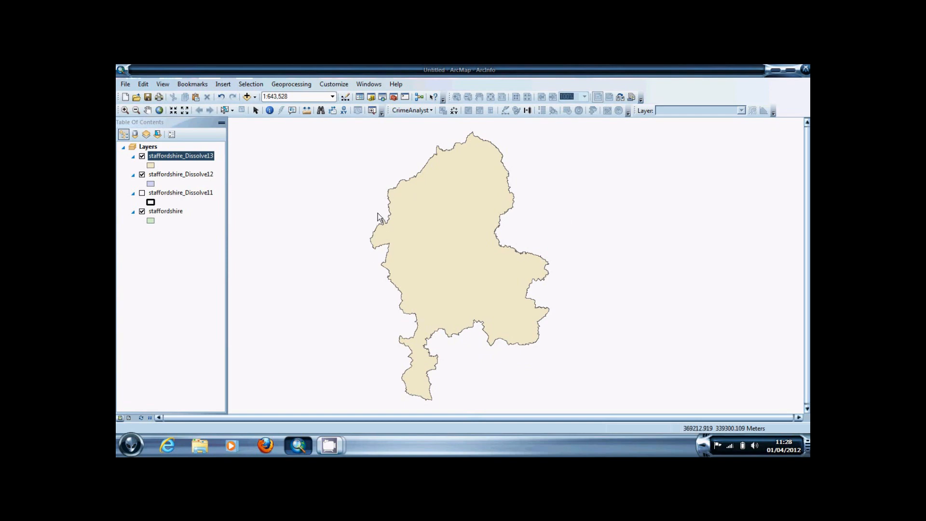
mouse_move(466, 197)
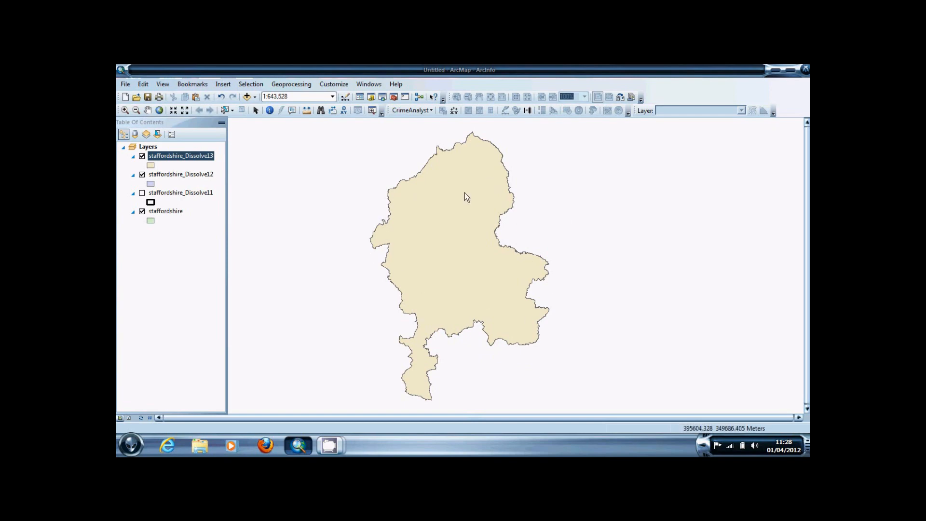